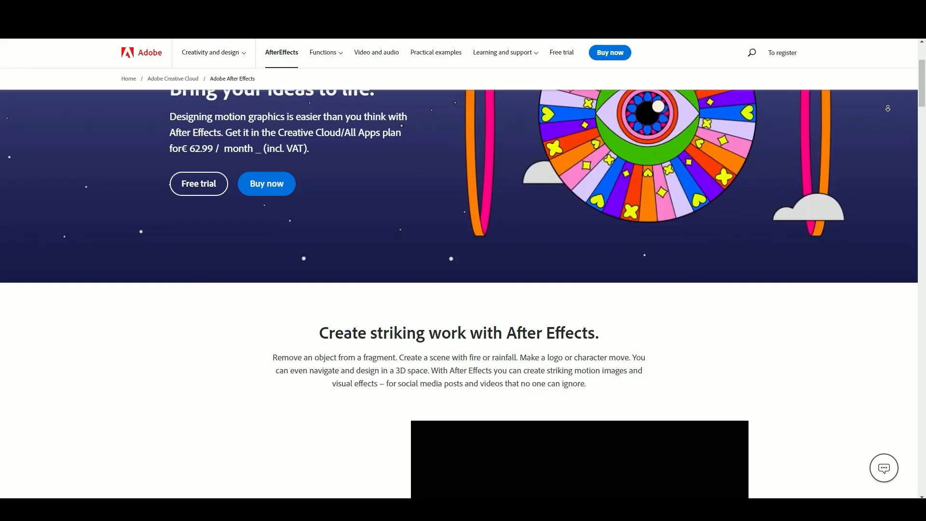
scroll(down, 3)
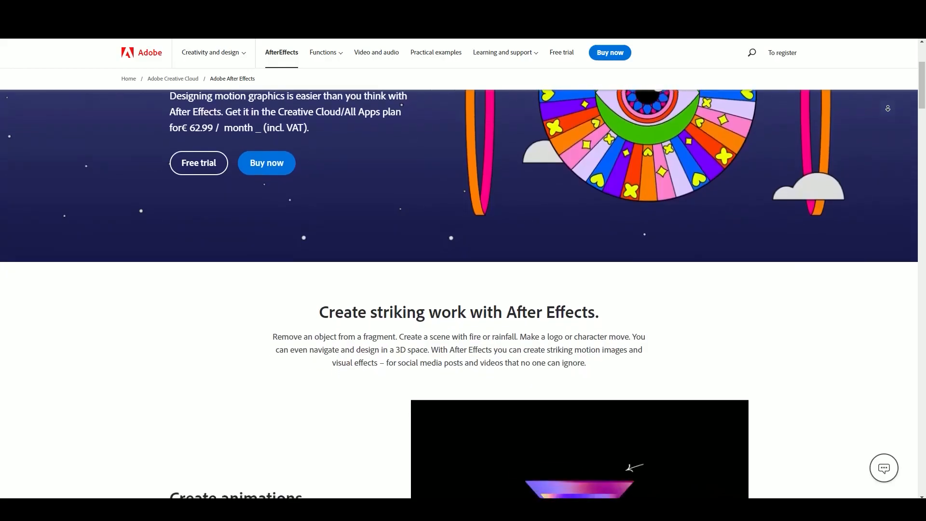
scroll(down, 3)
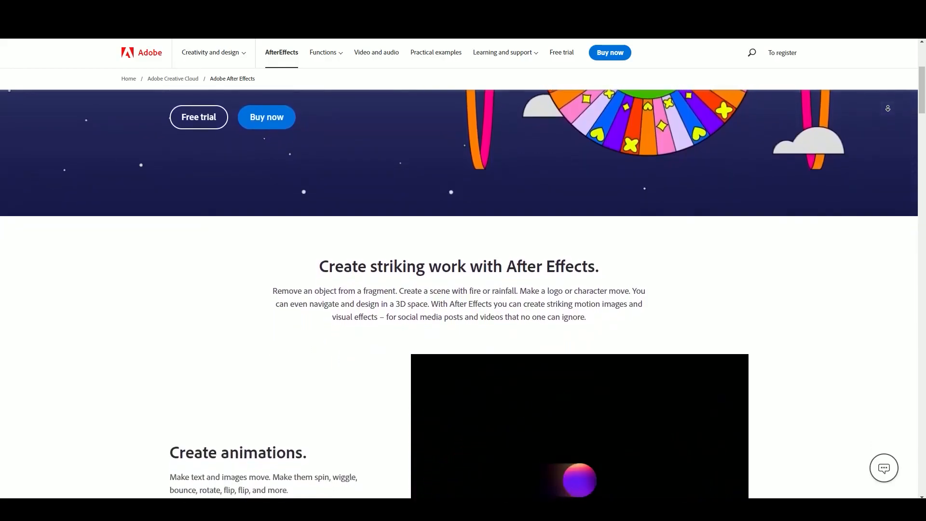
scroll(down, 3)
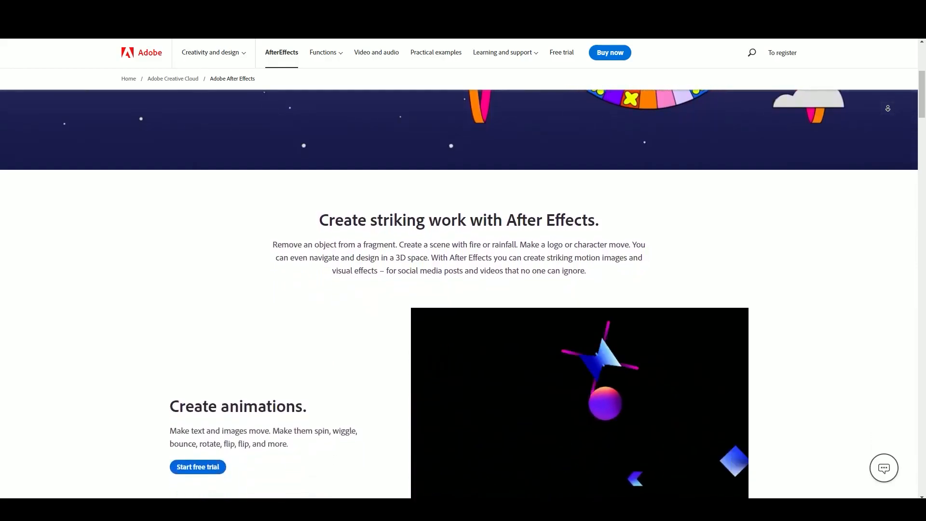
scroll(down, 3)
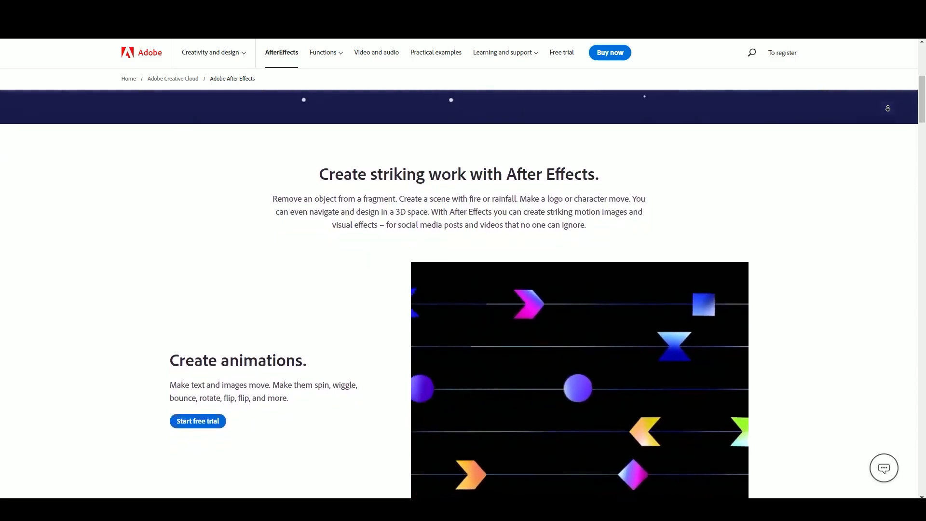
scroll(down, 3)
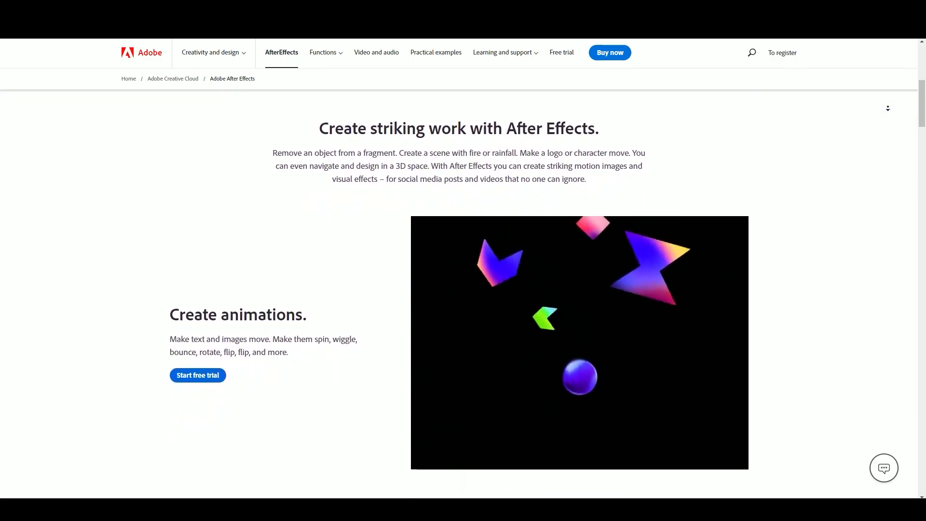
scroll(down, 3)
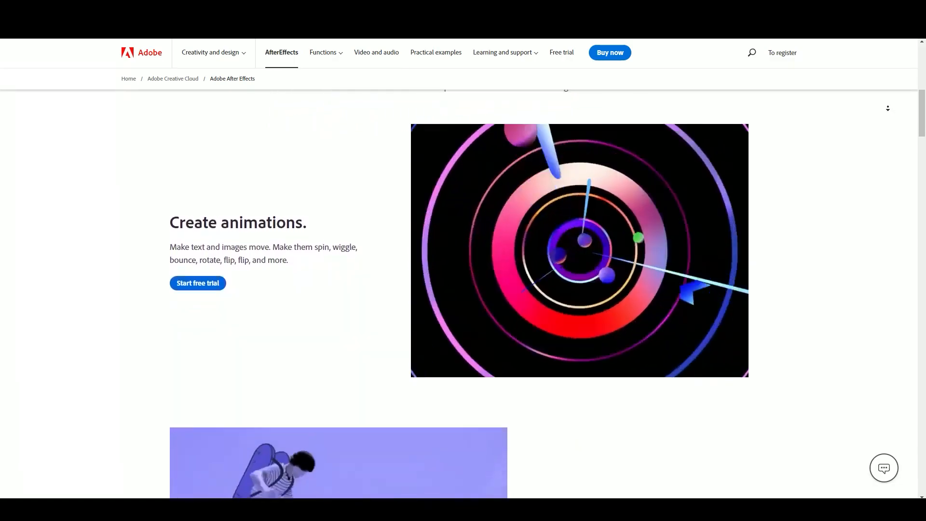
scroll(down, 3)
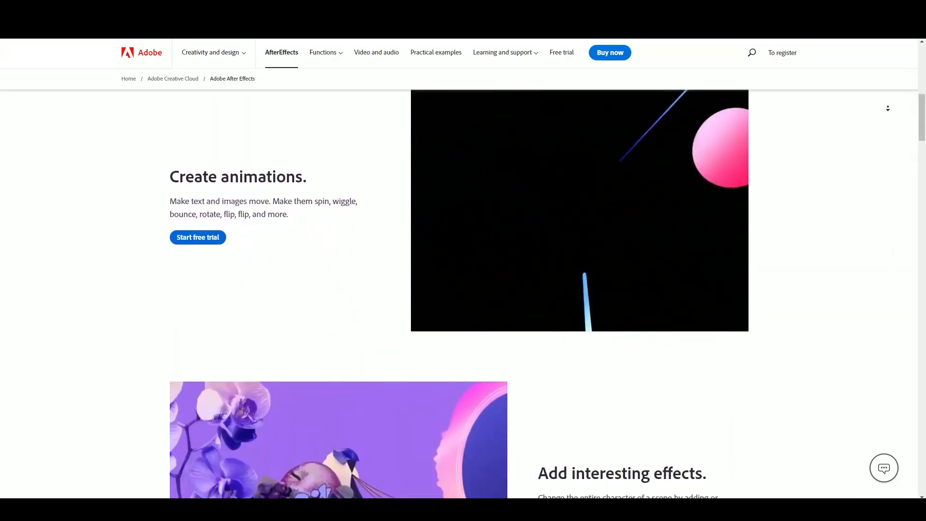
scroll(down, 3)
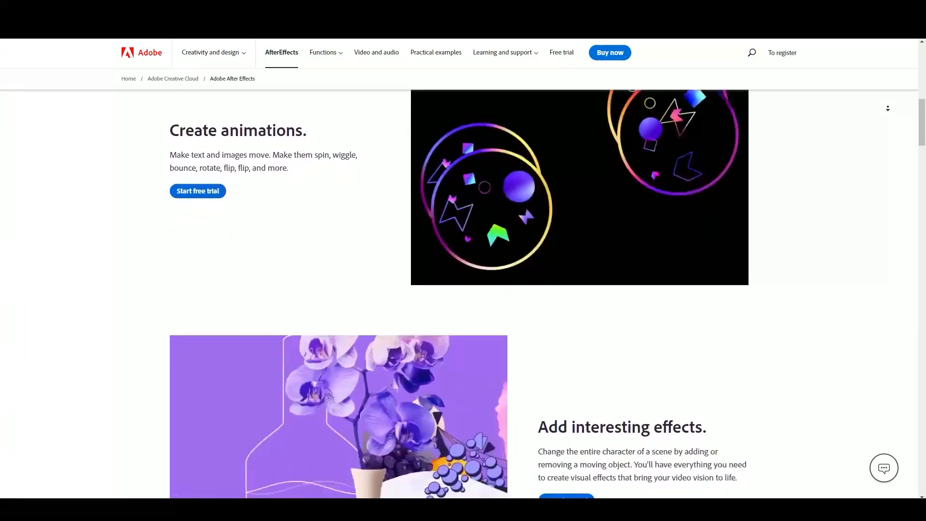
scroll(down, 3)
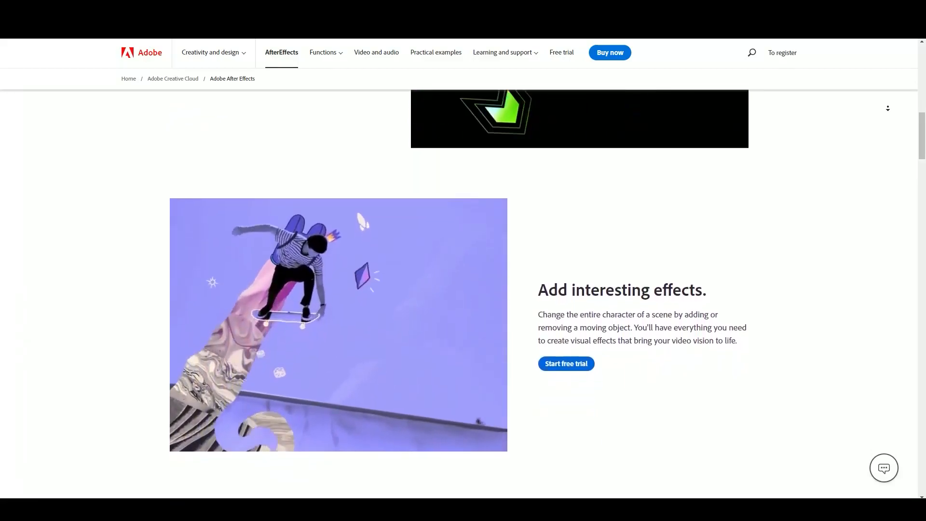
scroll(down, 3)
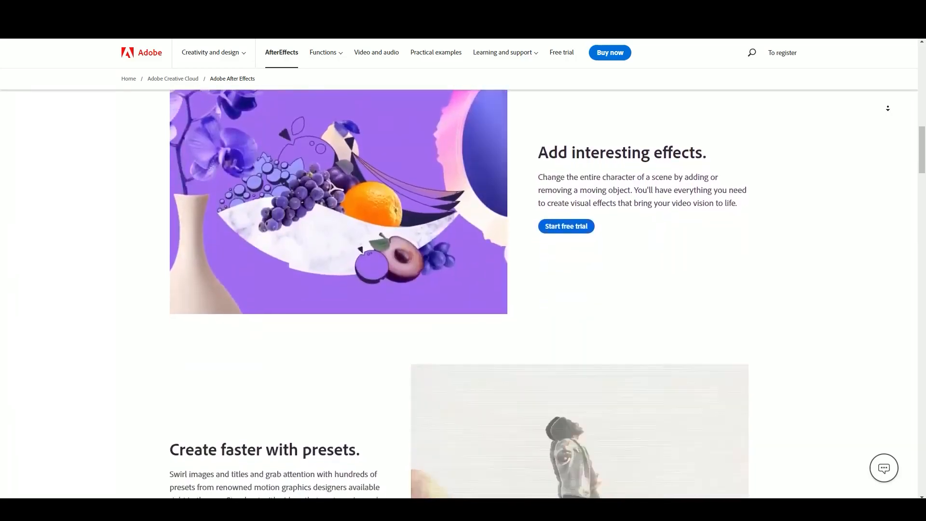
scroll(down, 3)
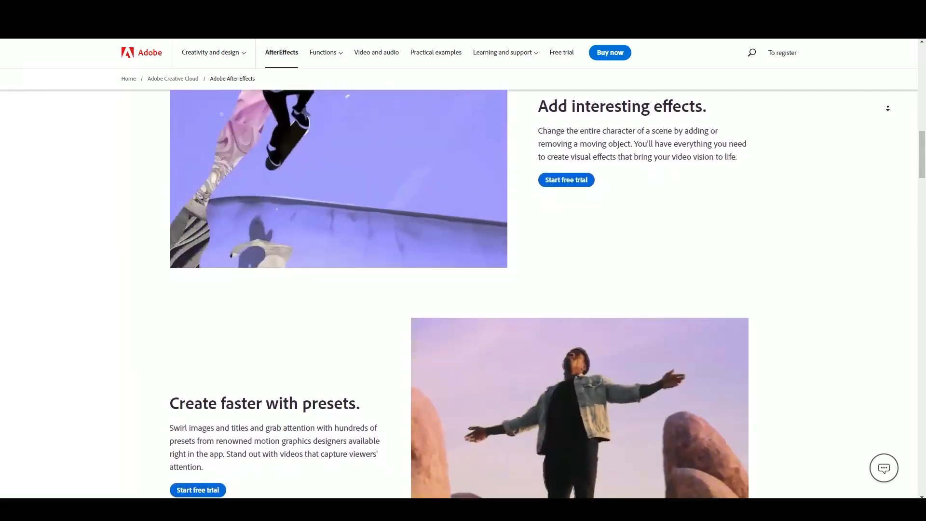
scroll(down, 3)
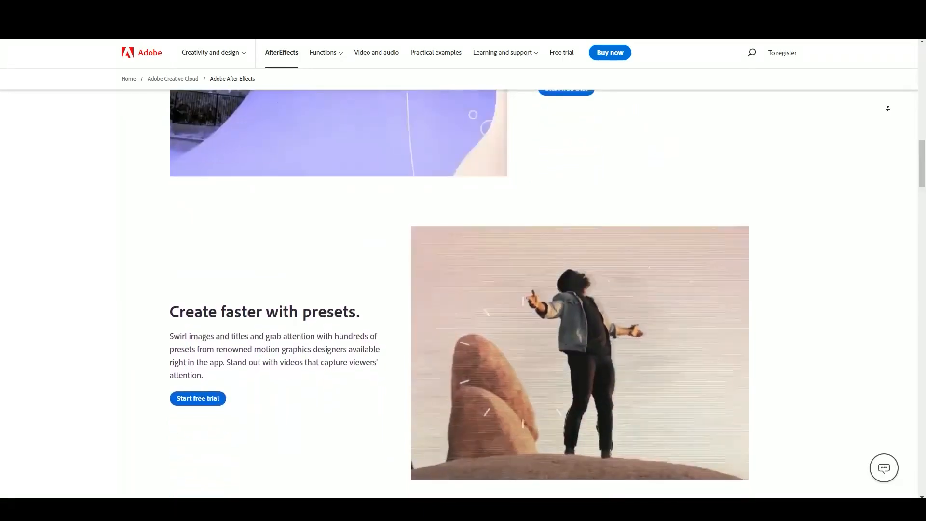
scroll(down, 3)
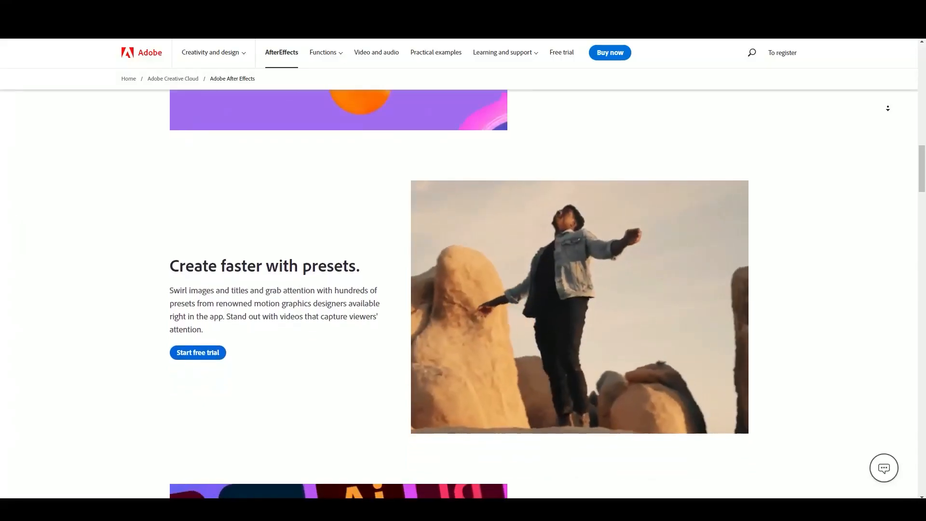
scroll(down, 3)
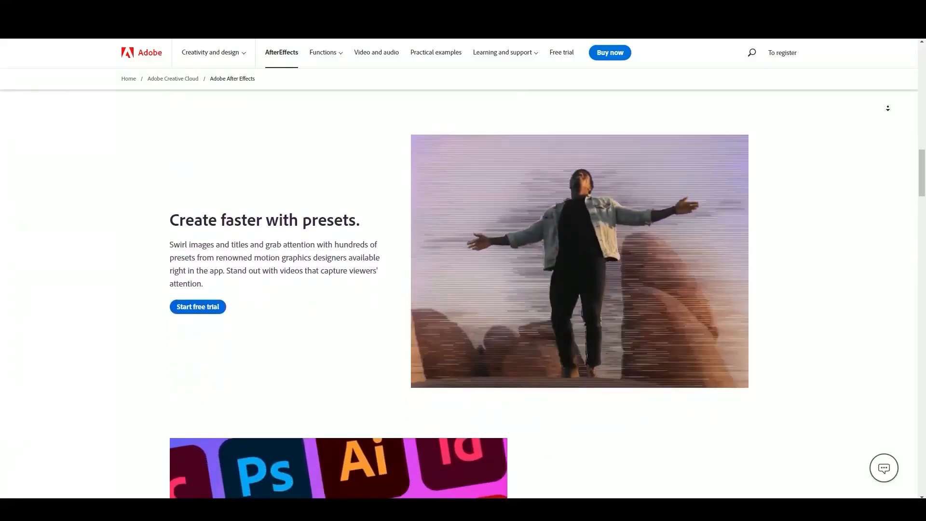
scroll(down, 3)
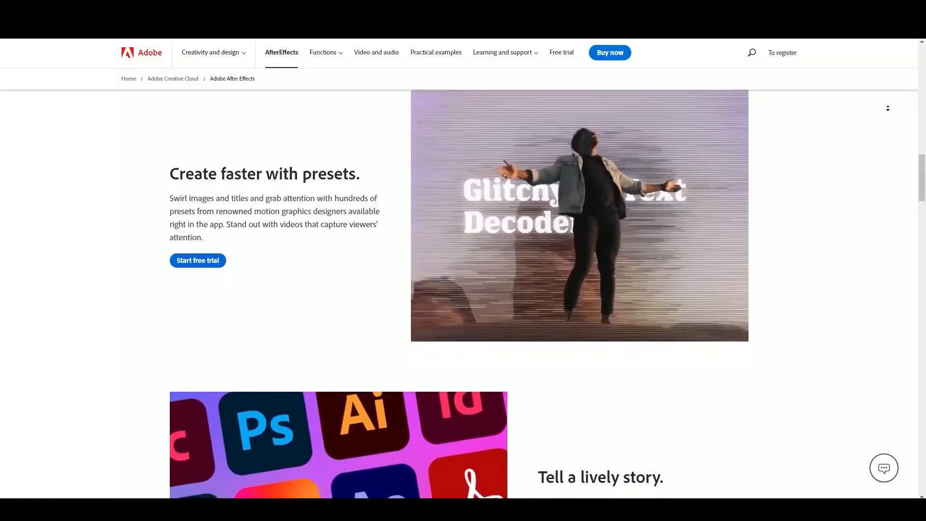
scroll(down, 3)
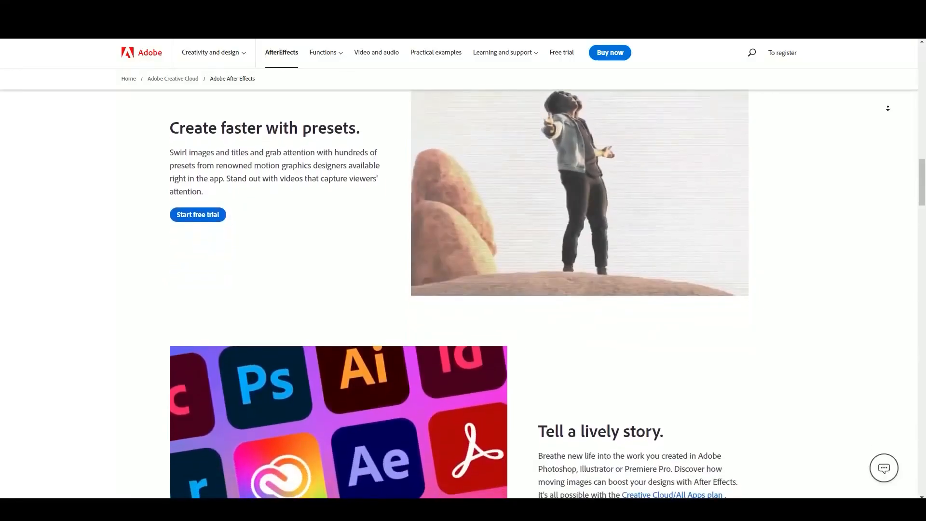
scroll(down, 3)
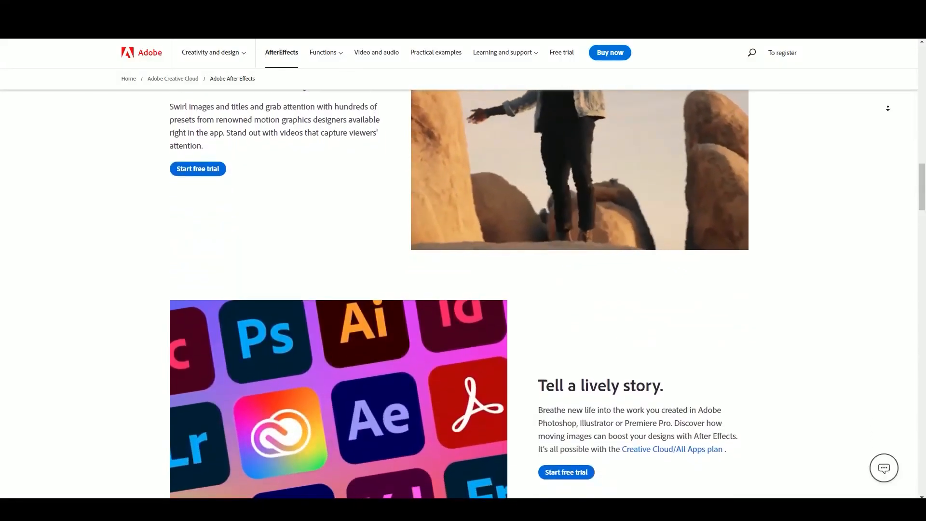
scroll(down, 3)
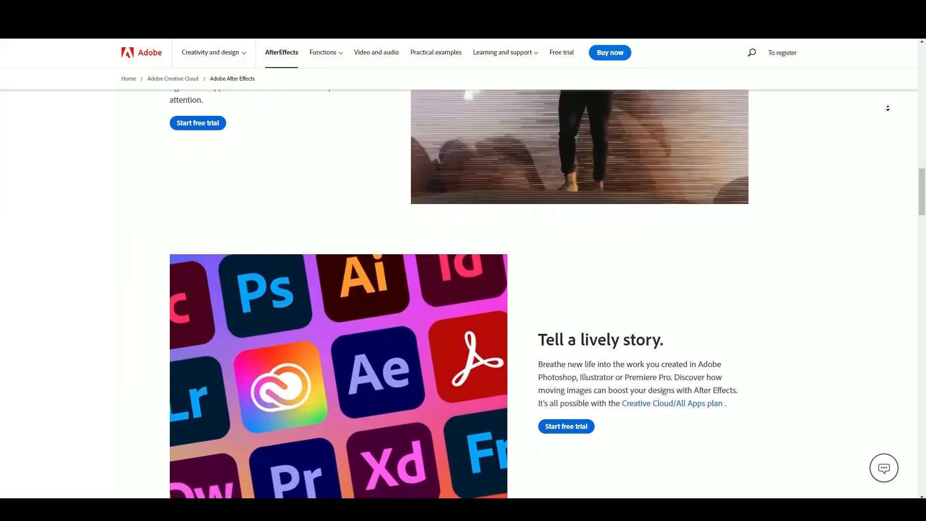
scroll(down, 3)
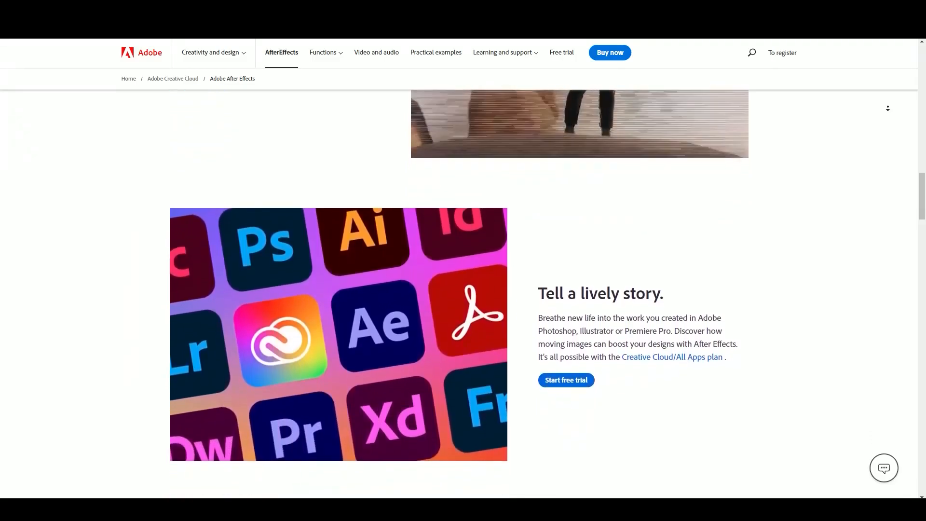
scroll(down, 3)
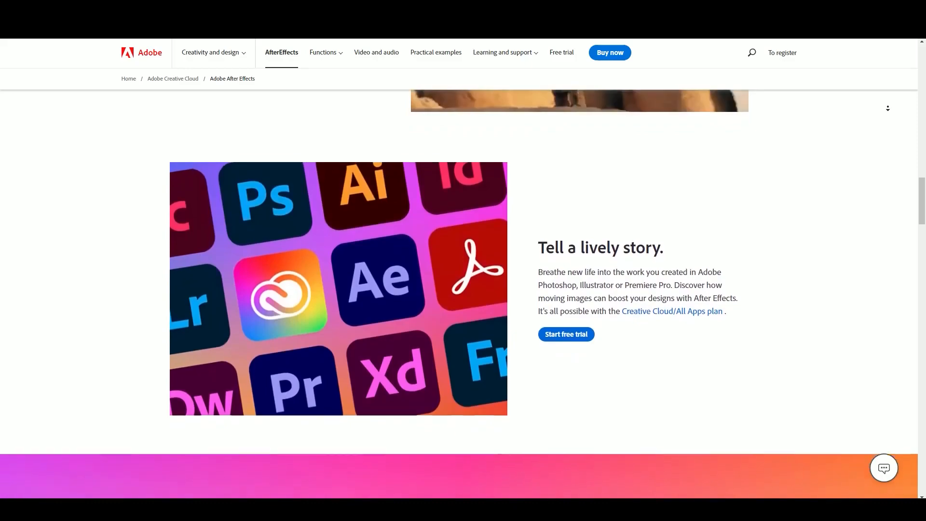
scroll(down, 3)
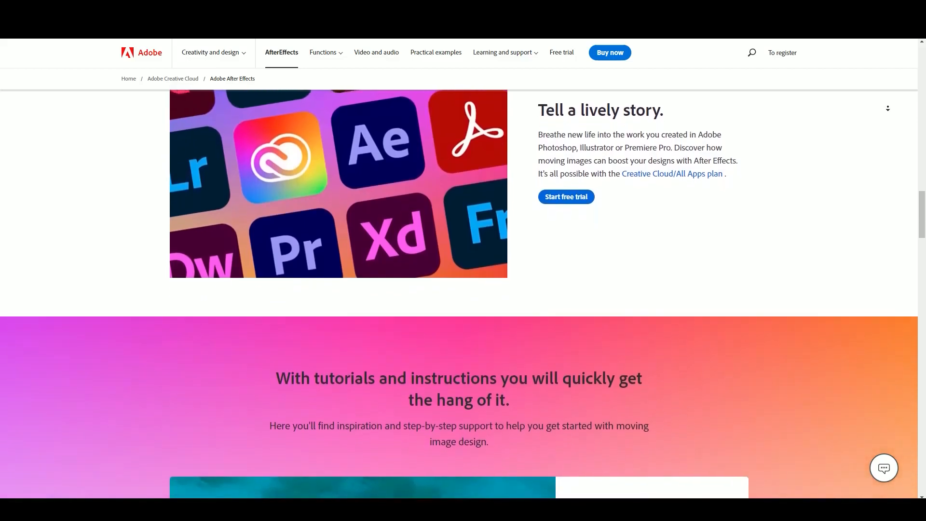
scroll(down, 3)
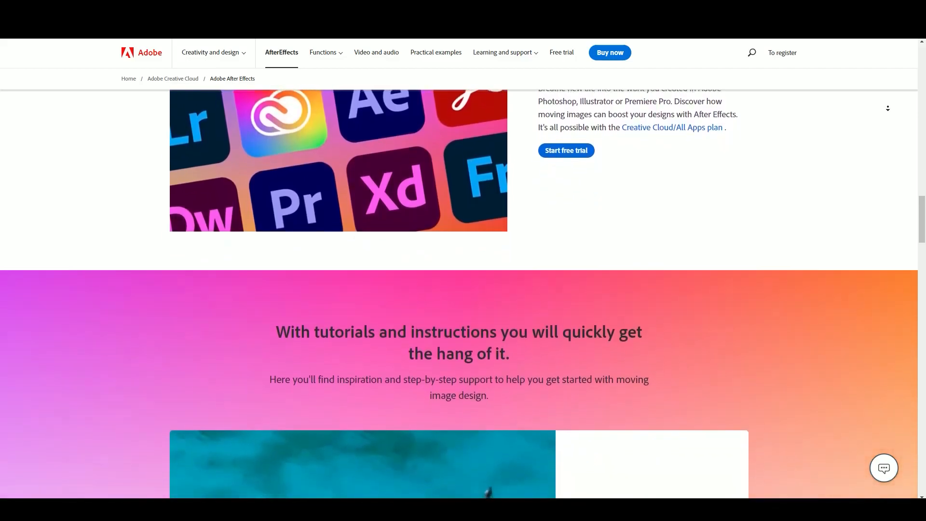
scroll(down, 3)
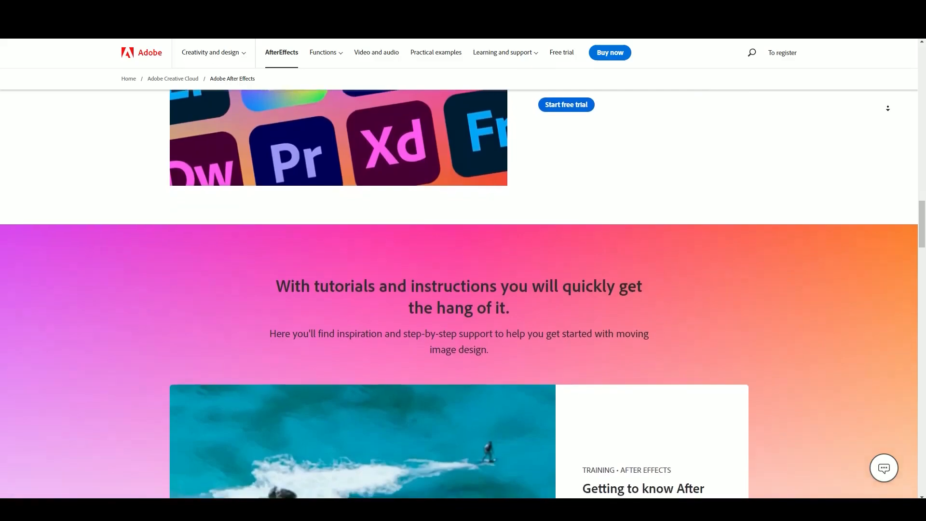
scroll(down, 3)
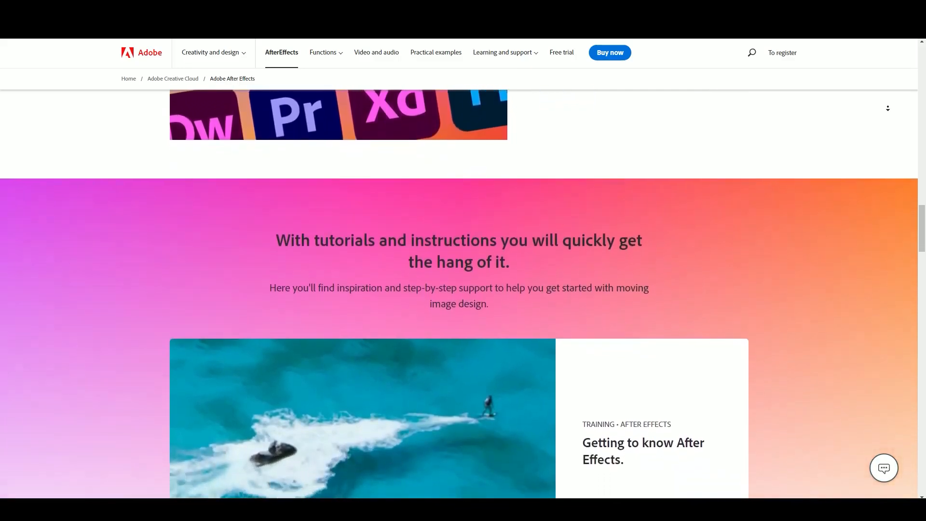
scroll(down, 3)
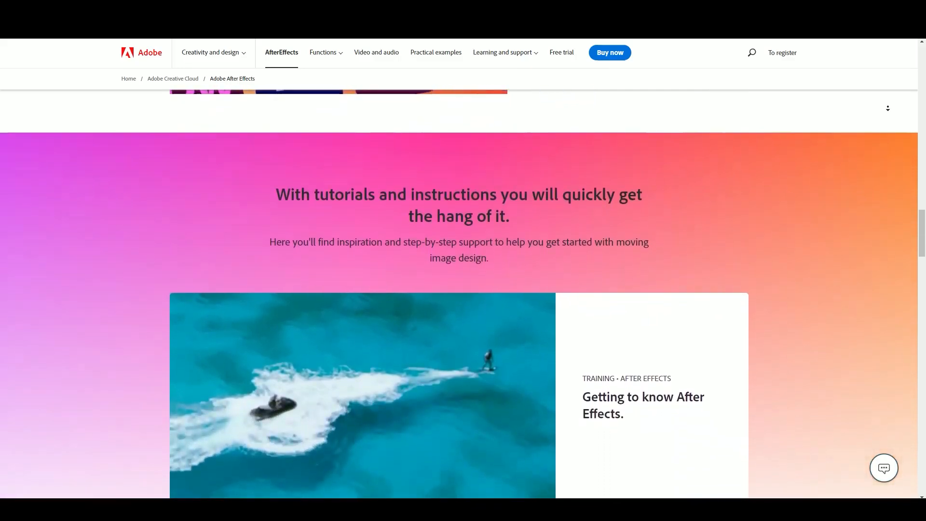
scroll(down, 3)
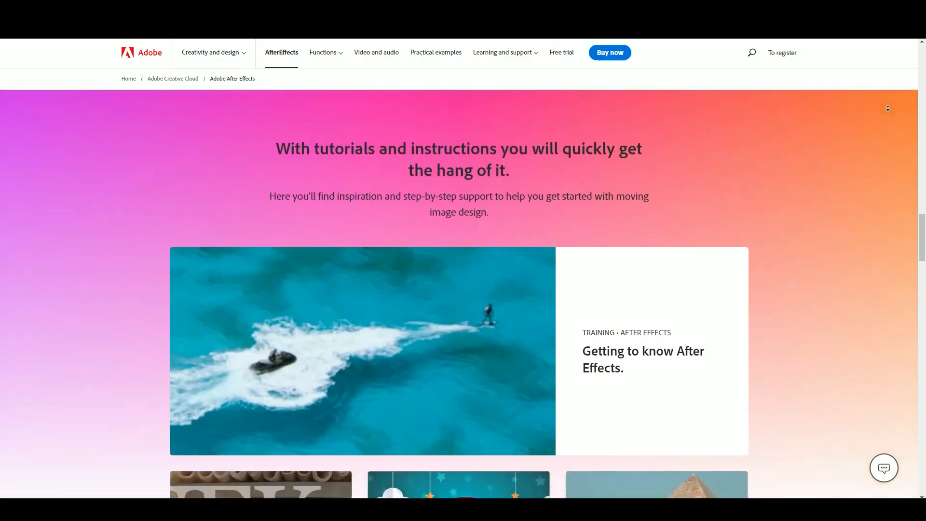
scroll(down, 3)
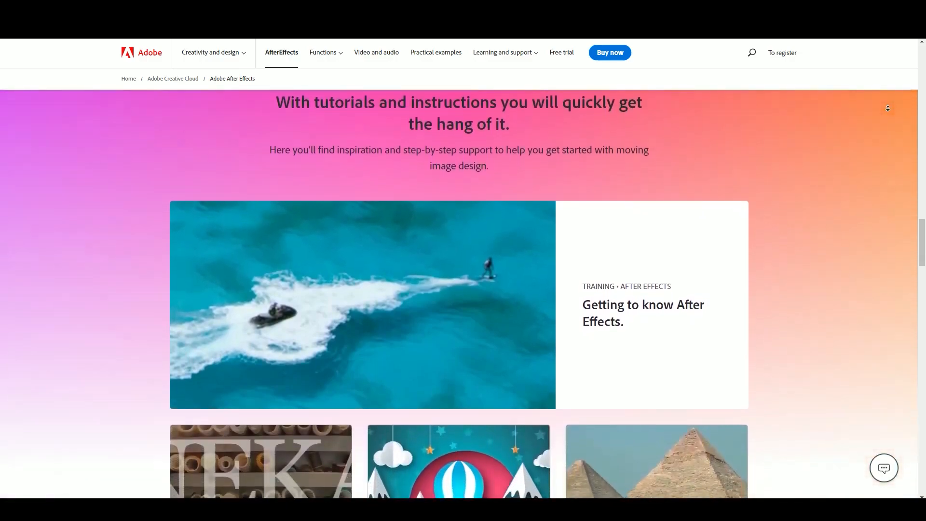
scroll(down, 3)
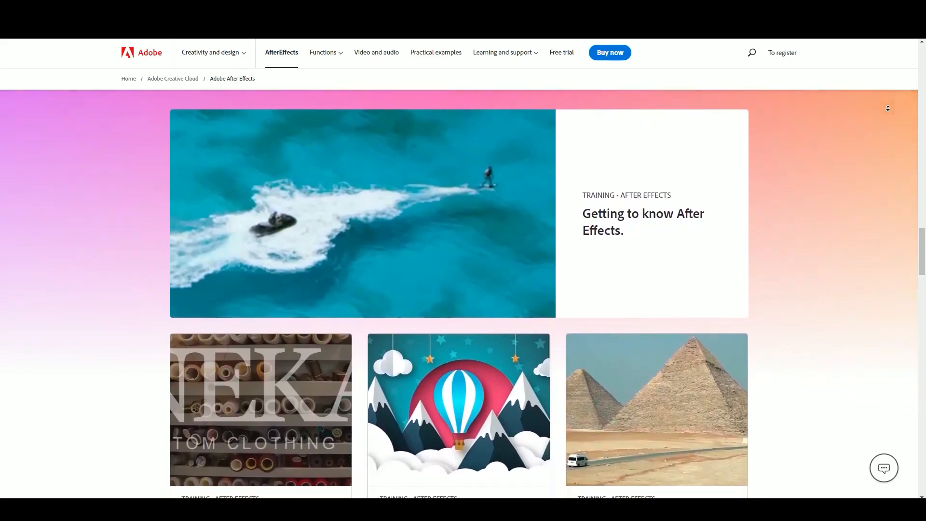
scroll(down, 3)
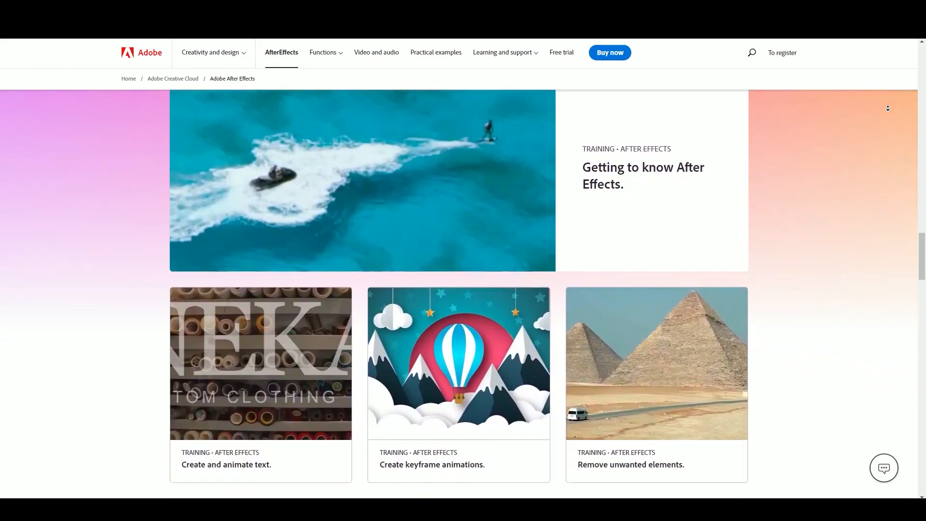
scroll(down, 3)
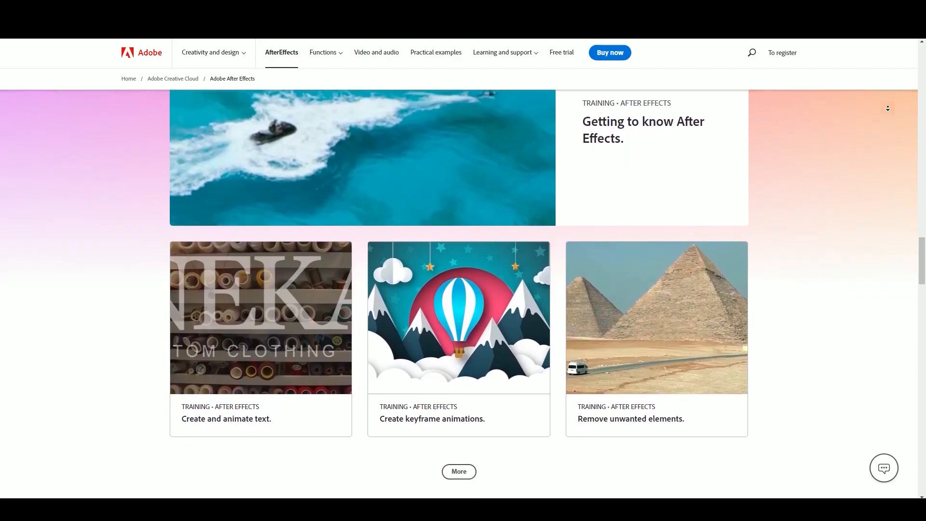
scroll(down, 3)
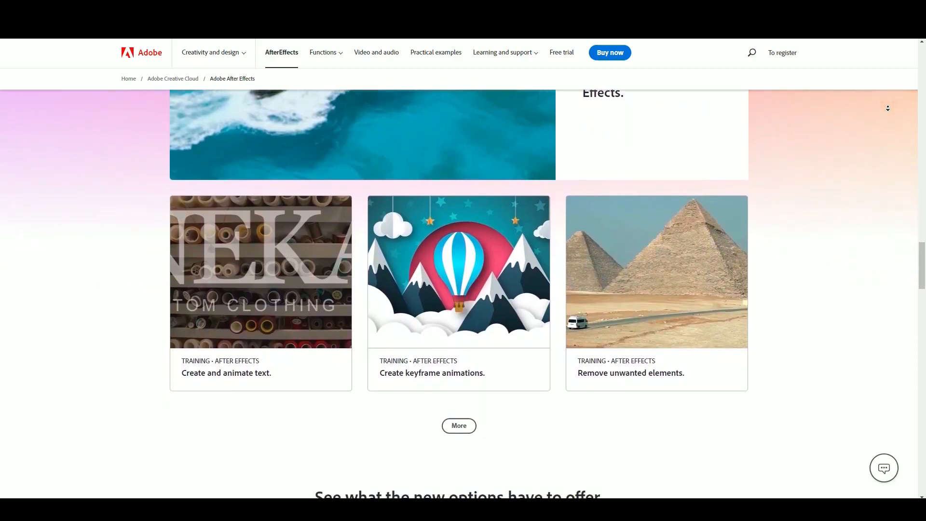
scroll(down, 3)
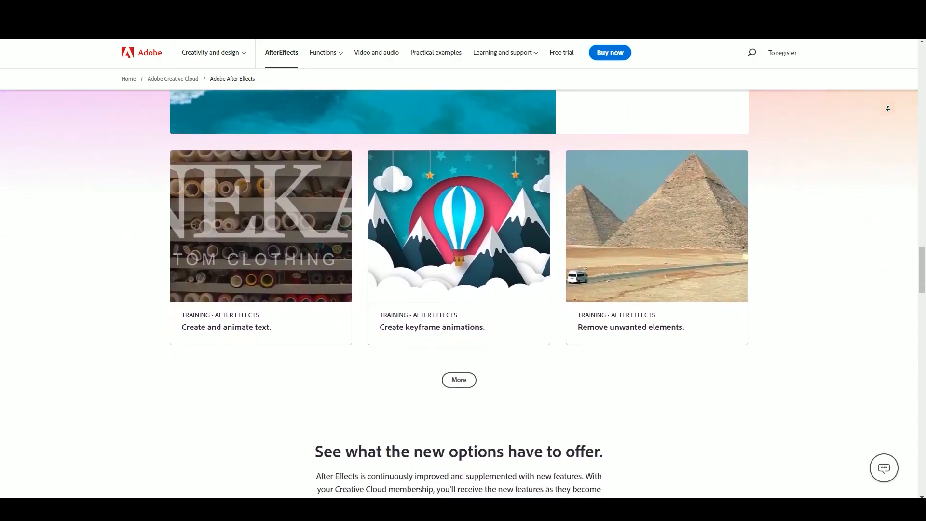
scroll(down, 3)
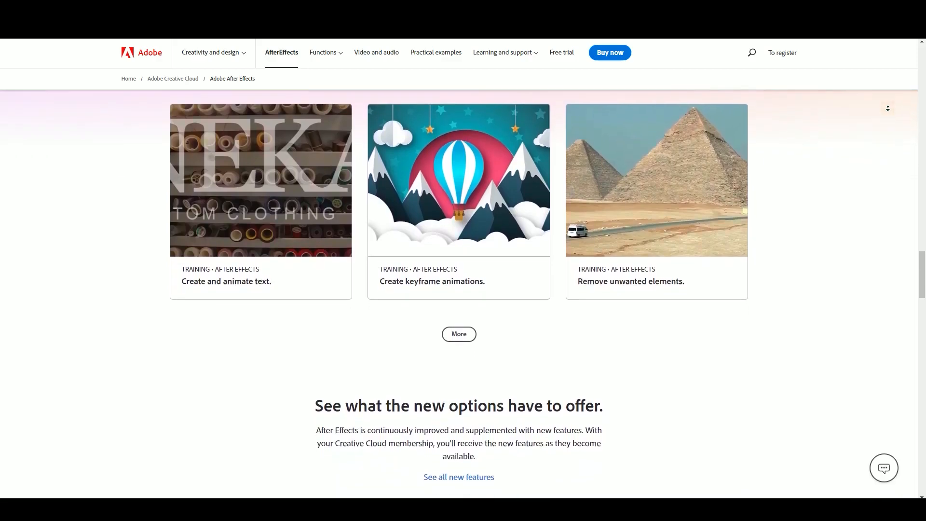
scroll(down, 3)
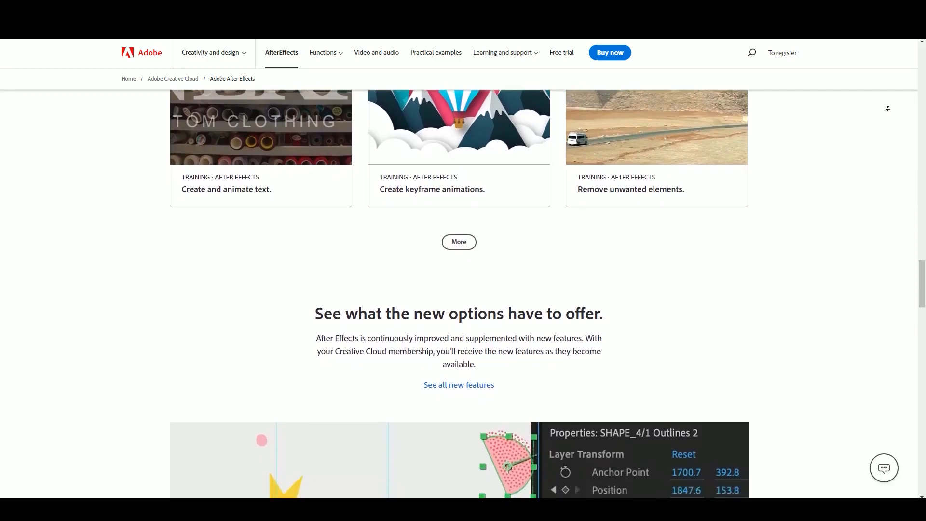
scroll(down, 3)
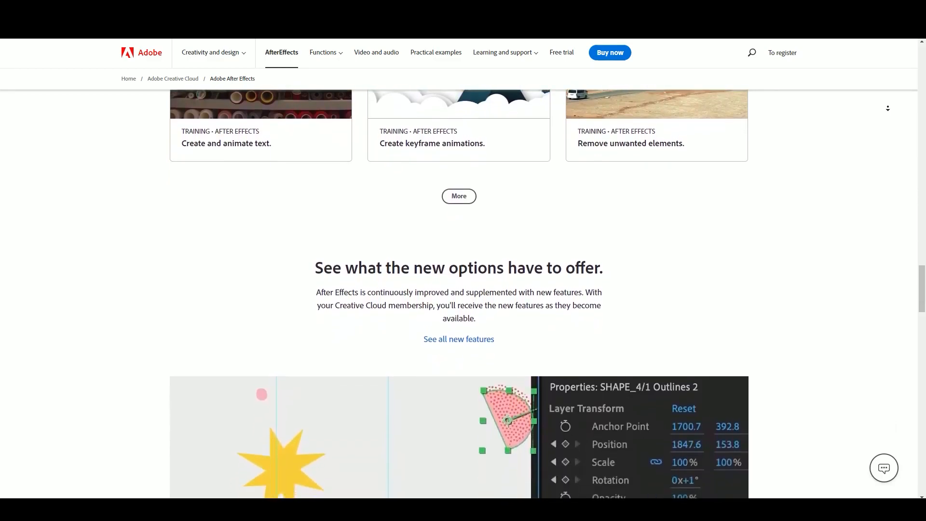
scroll(down, 3)
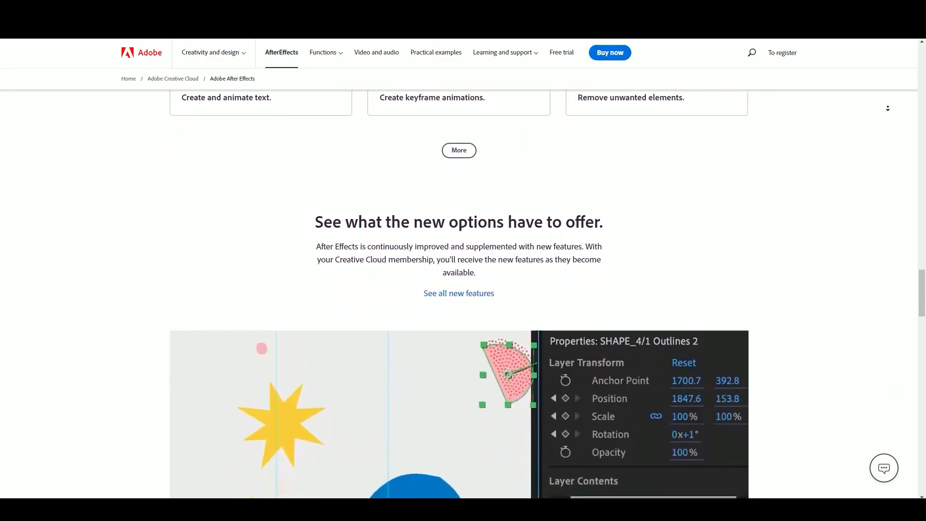
scroll(down, 3)
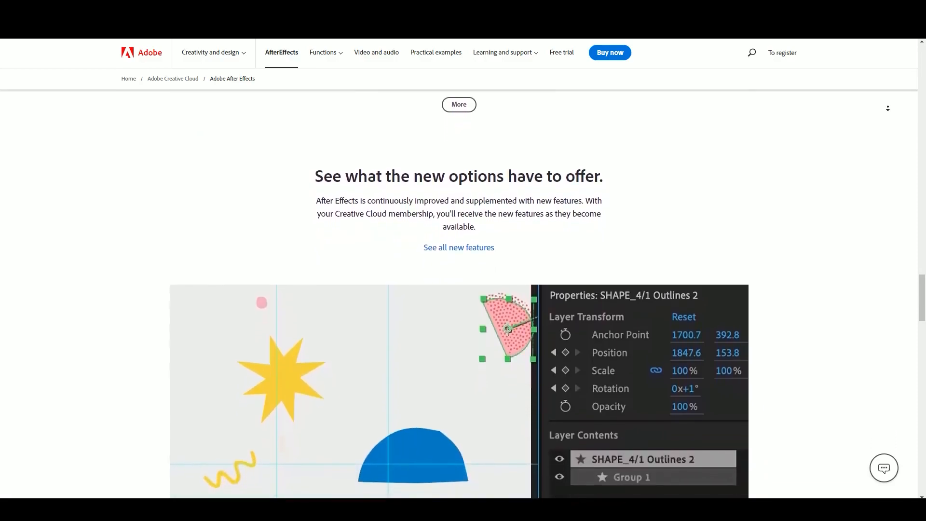
scroll(down, 3)
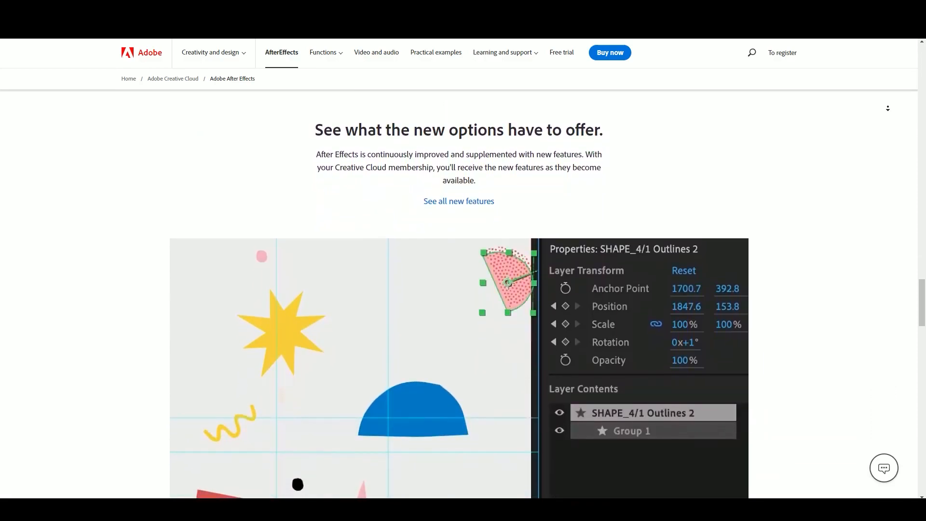
scroll(down, 3)
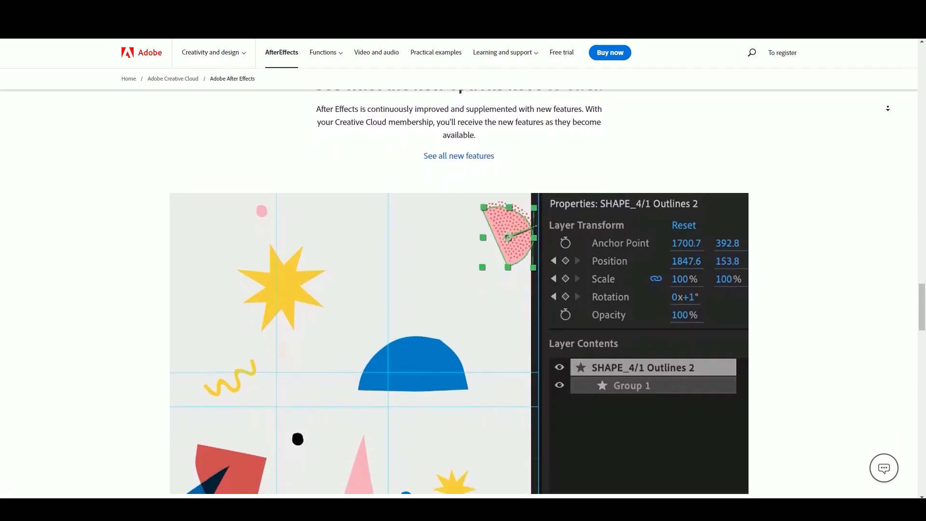
scroll(down, 3)
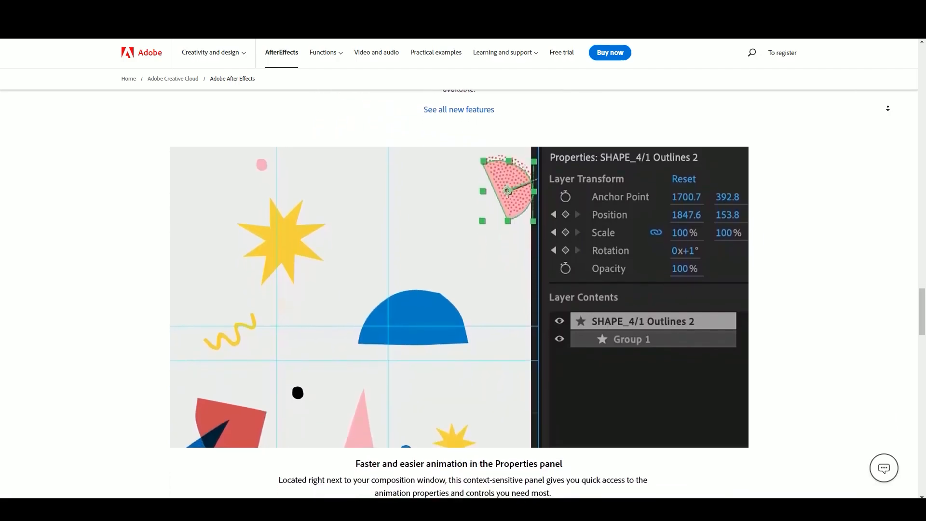
scroll(down, 3)
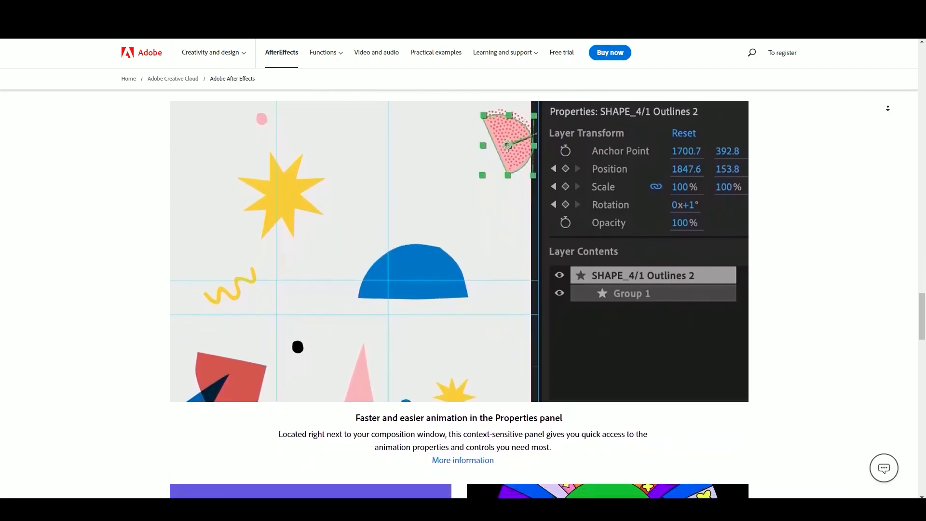
scroll(down, 3)
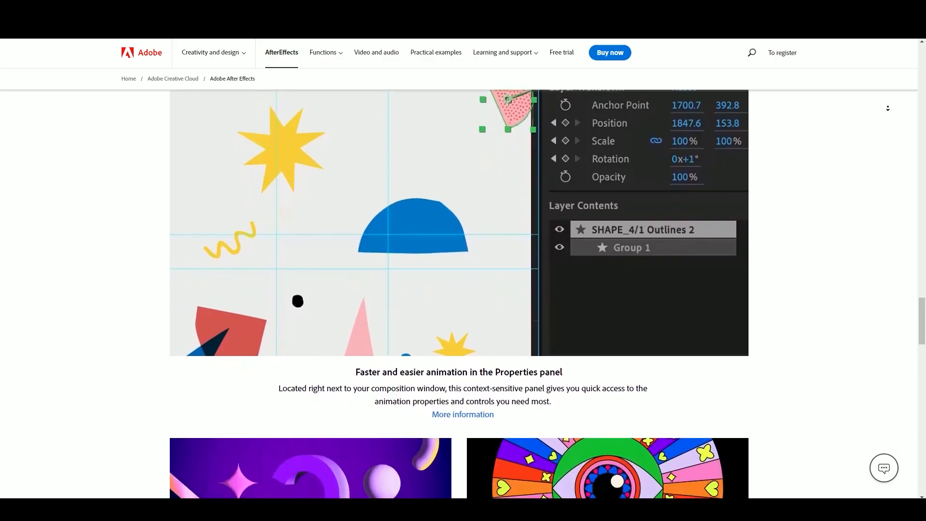
scroll(down, 3)
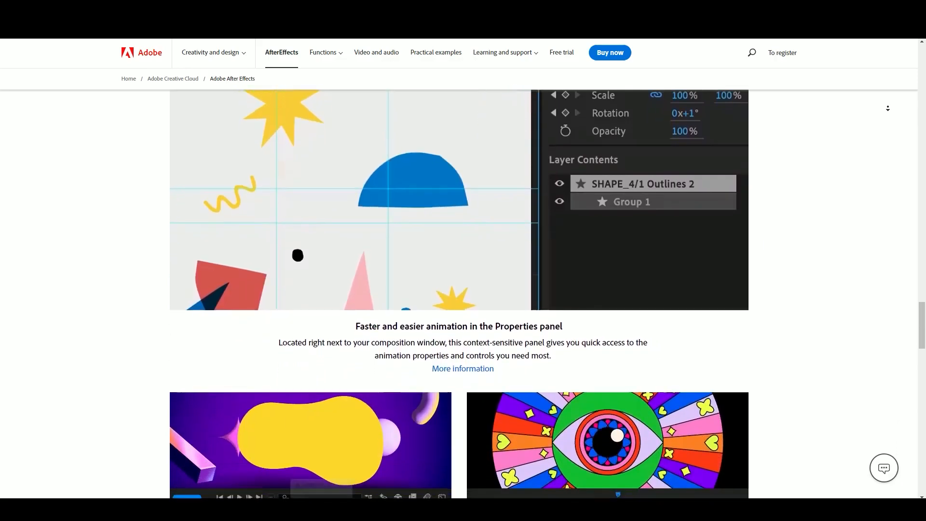
scroll(down, 3)
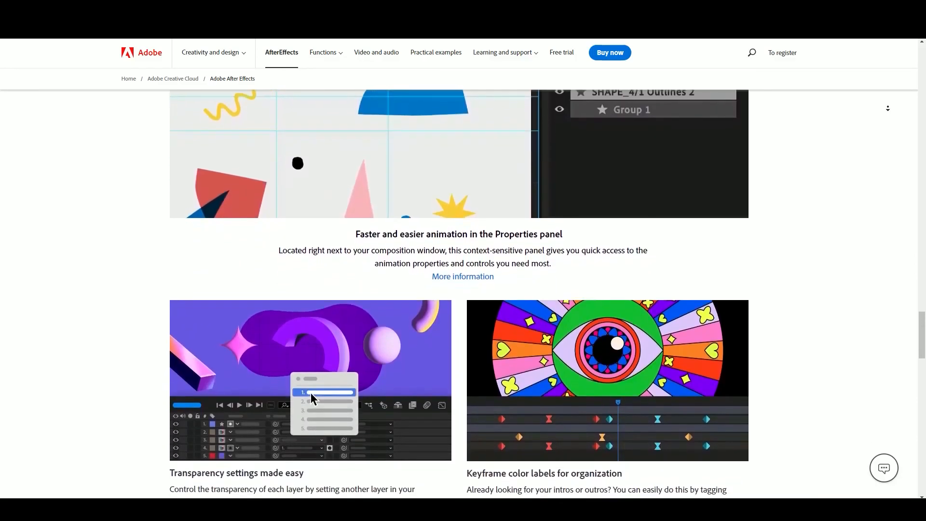
scroll(down, 3)
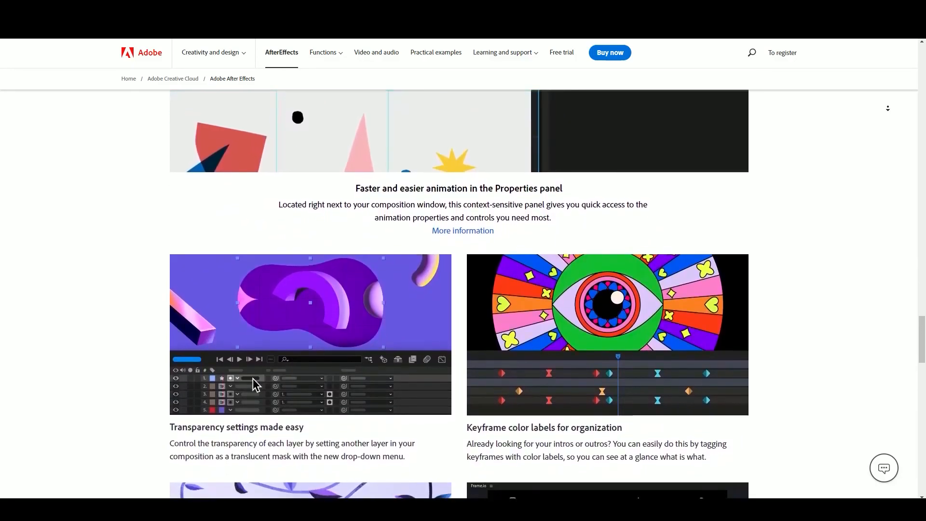
scroll(down, 3)
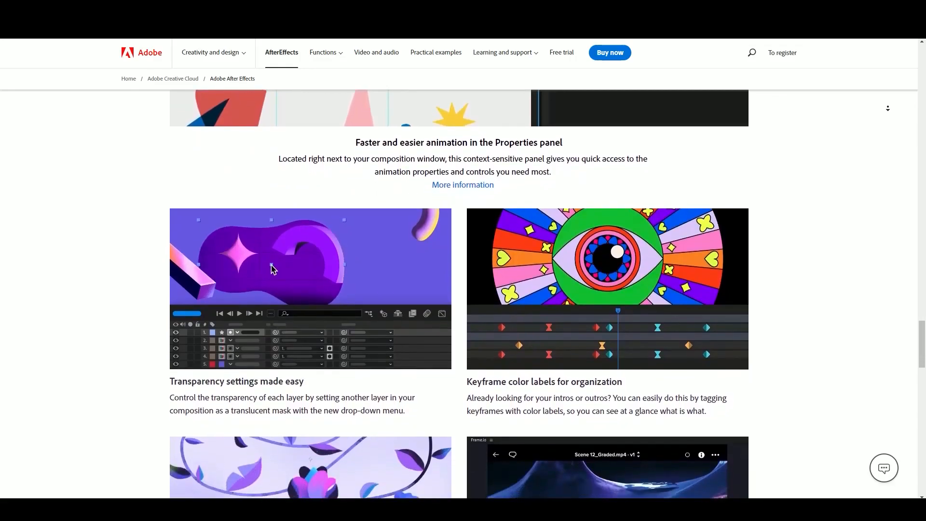
scroll(down, 3)
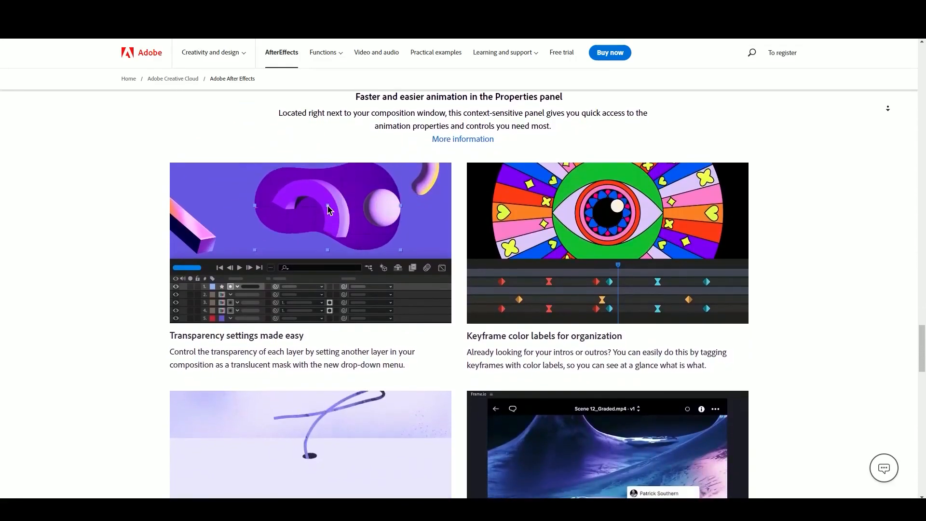
scroll(down, 3)
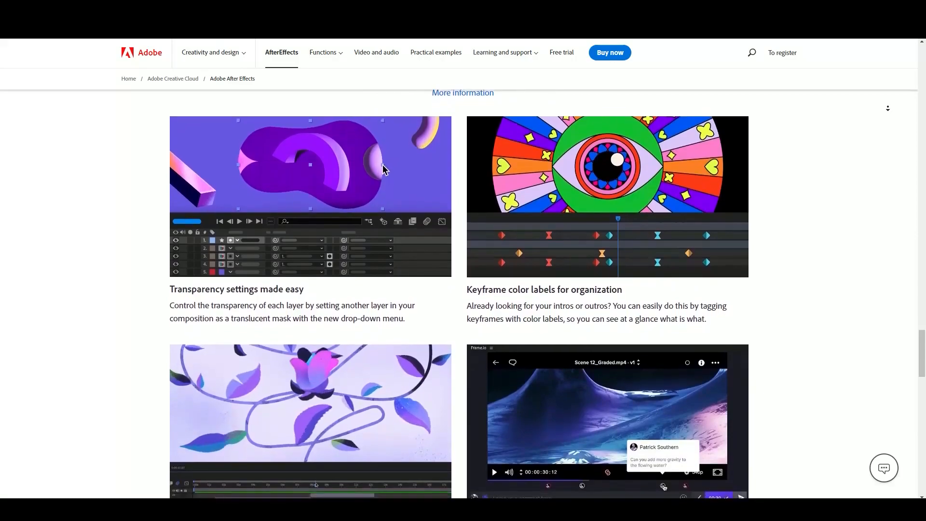
scroll(down, 3)
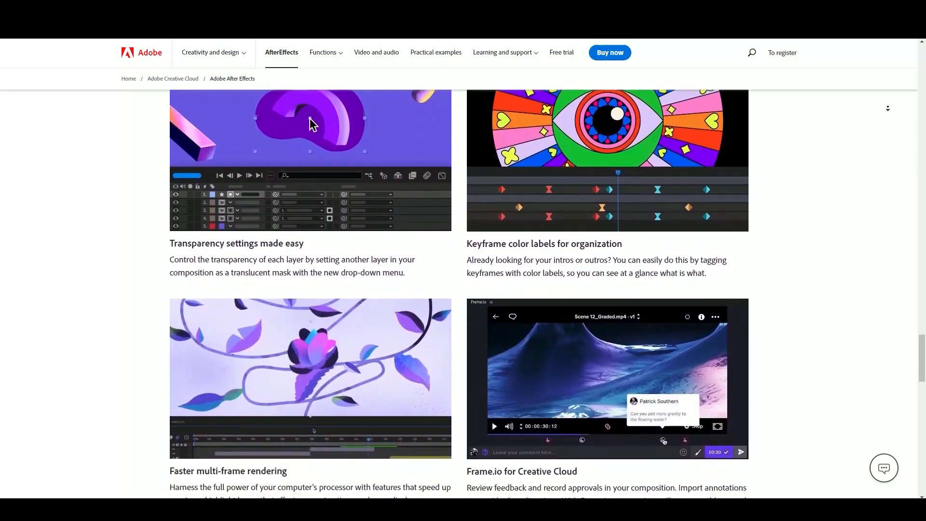
scroll(down, 3)
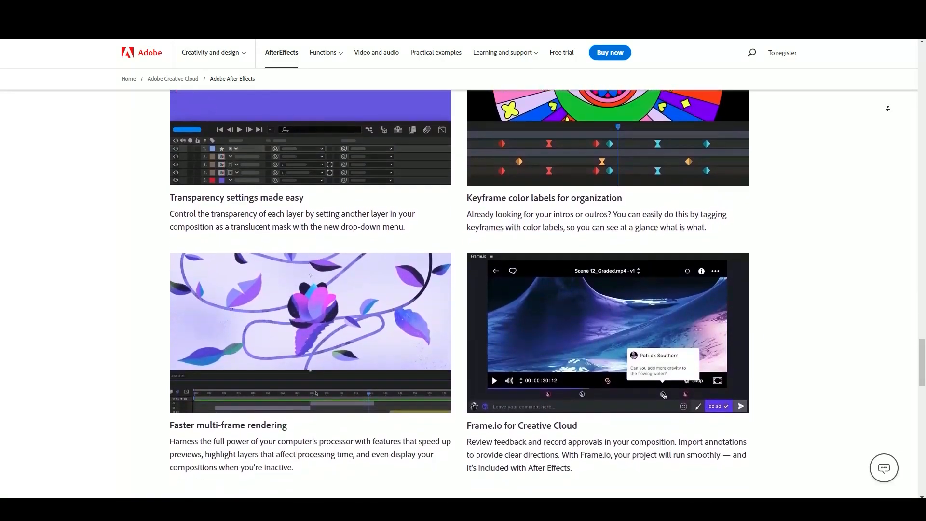
scroll(down, 3)
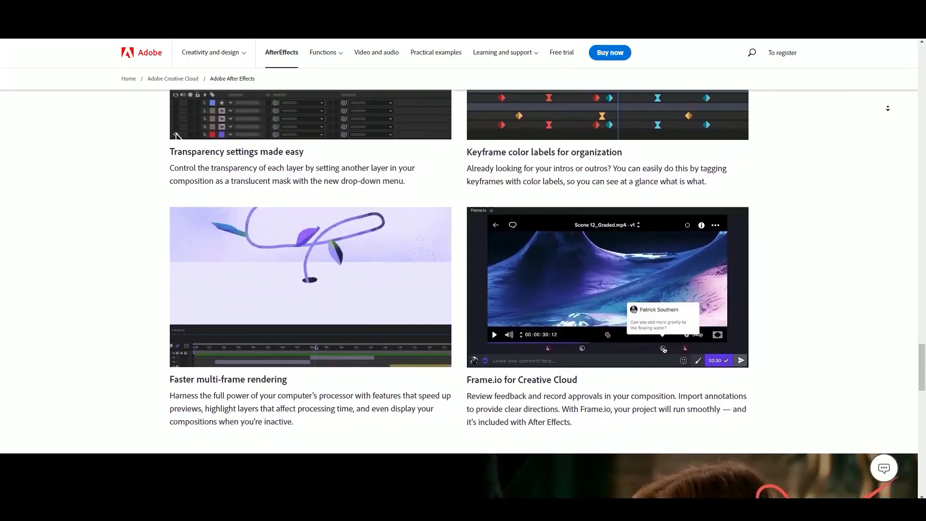
scroll(down, 3)
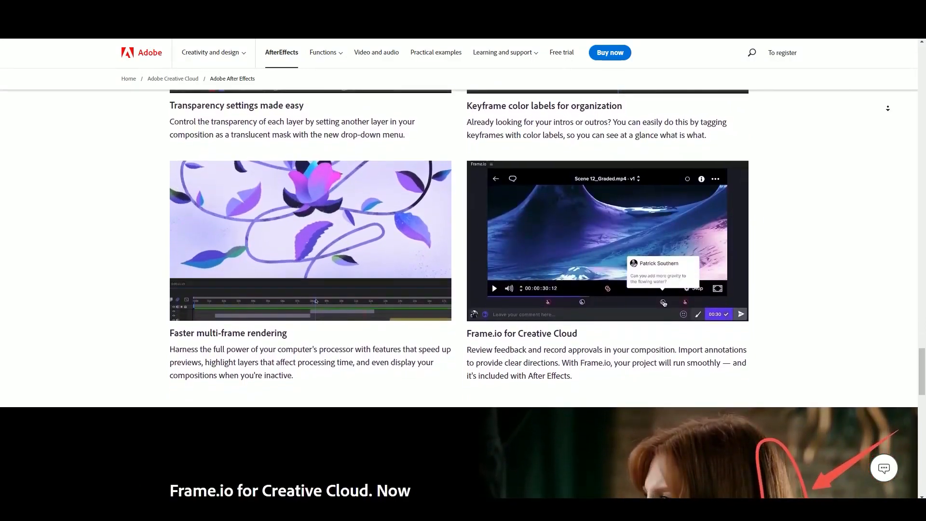
scroll(down, 3)
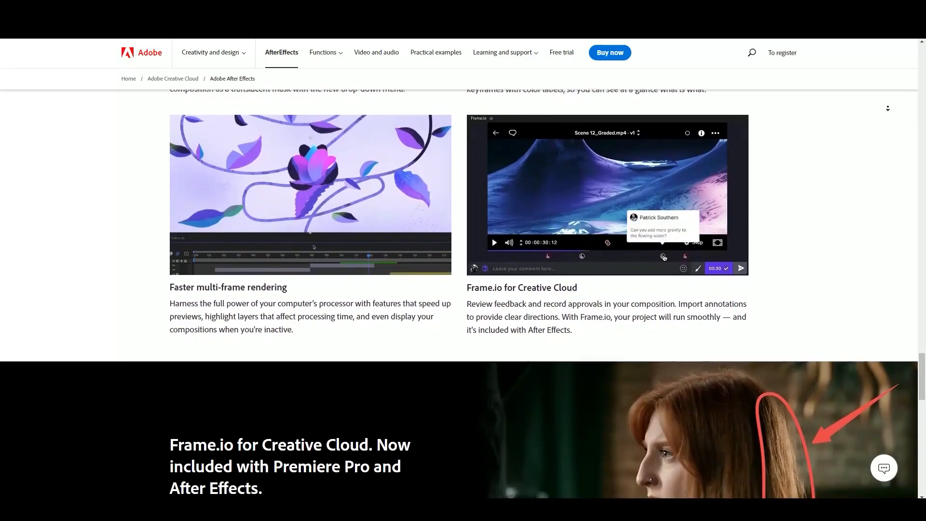
scroll(down, 3)
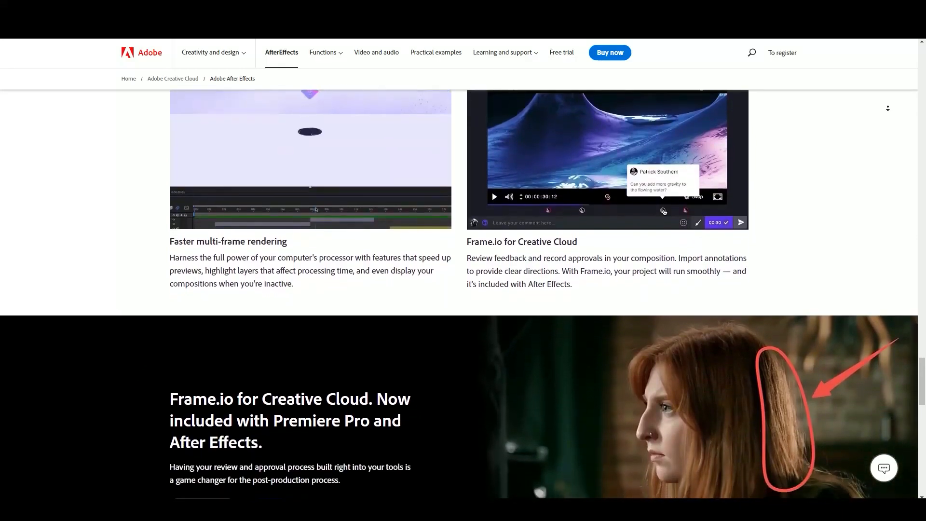
scroll(down, 3)
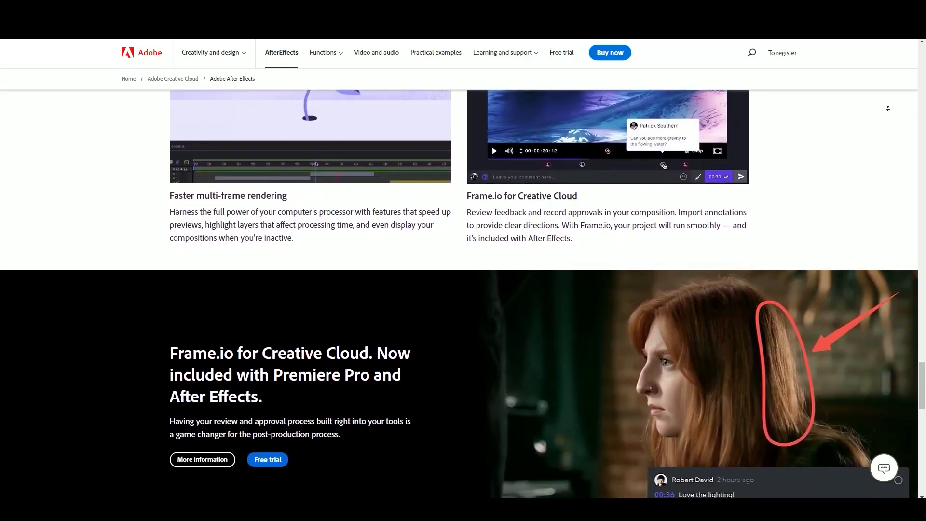
scroll(down, 3)
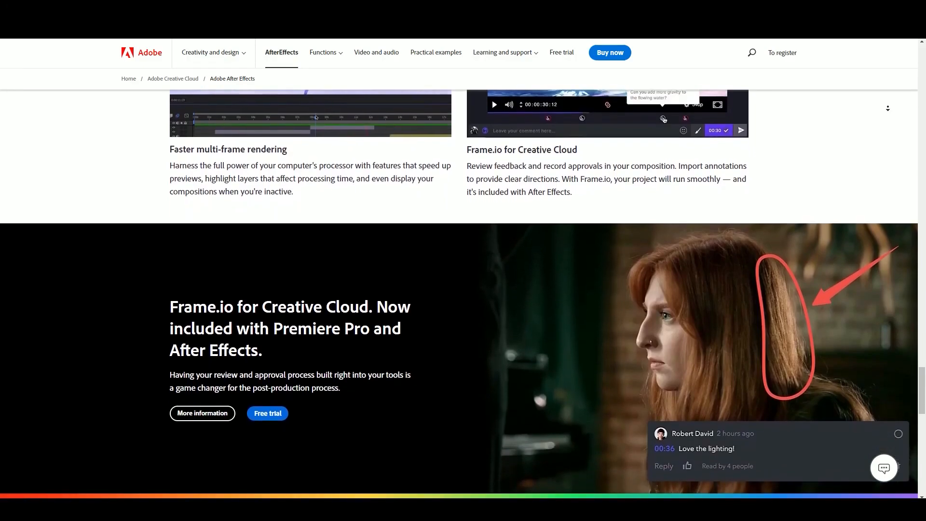
scroll(down, 3)
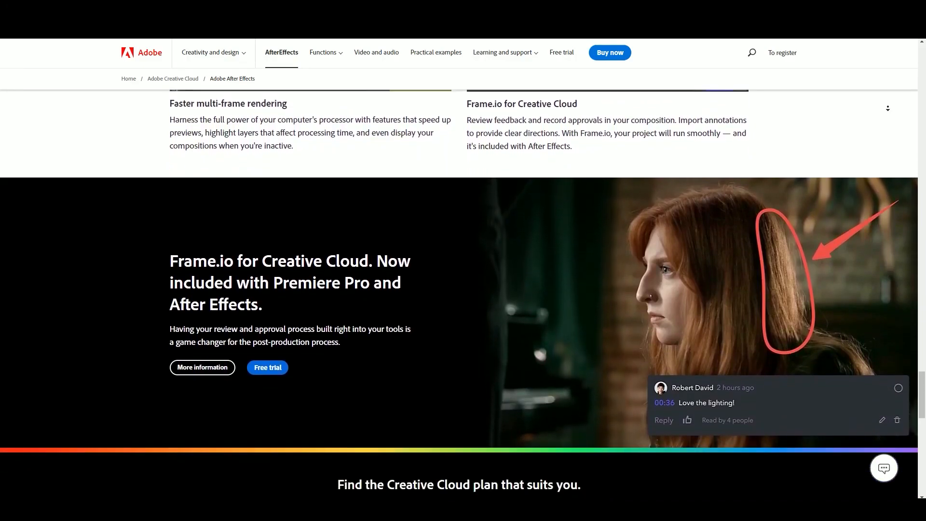
scroll(down, 3)
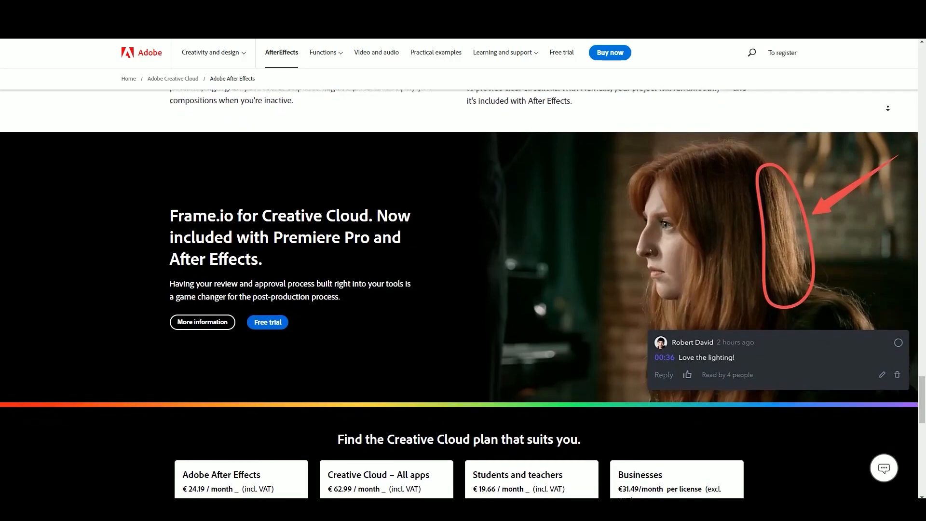
scroll(down, 3)
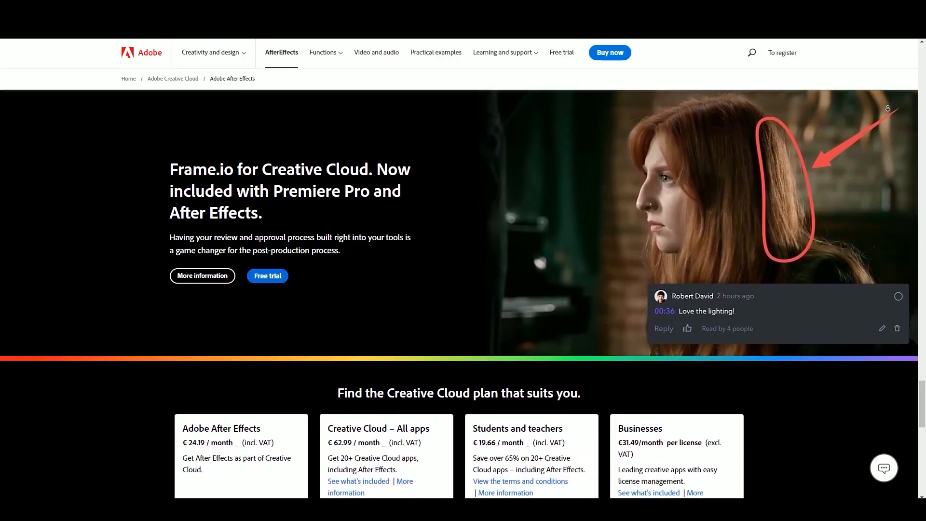
scroll(down, 3)
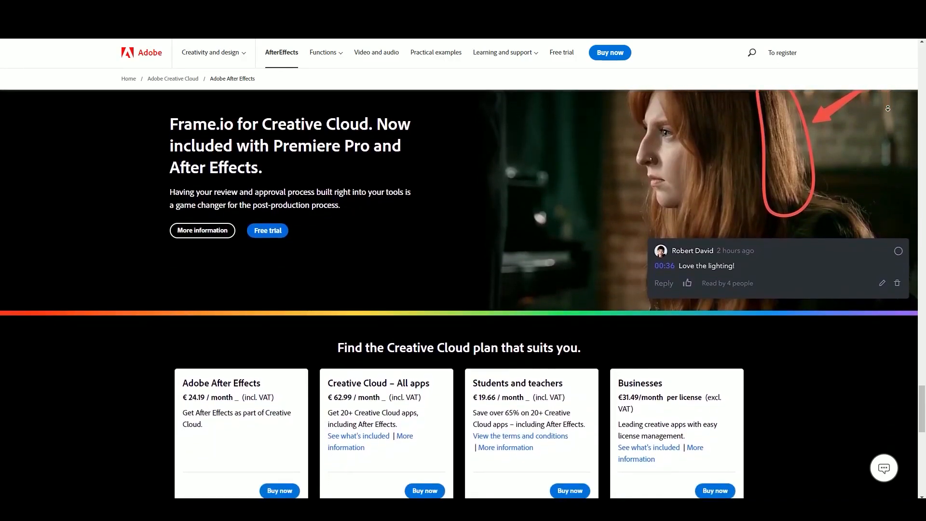
scroll(down, 3)
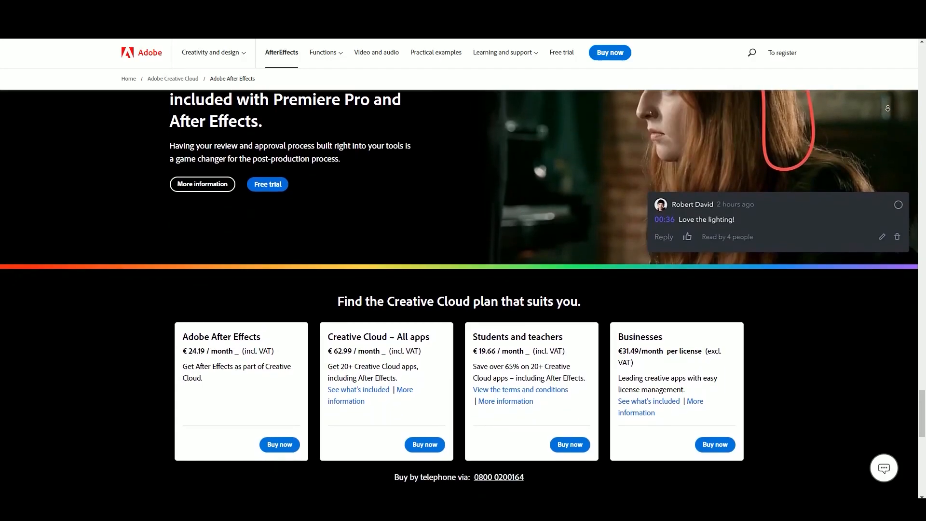
scroll(down, 3)
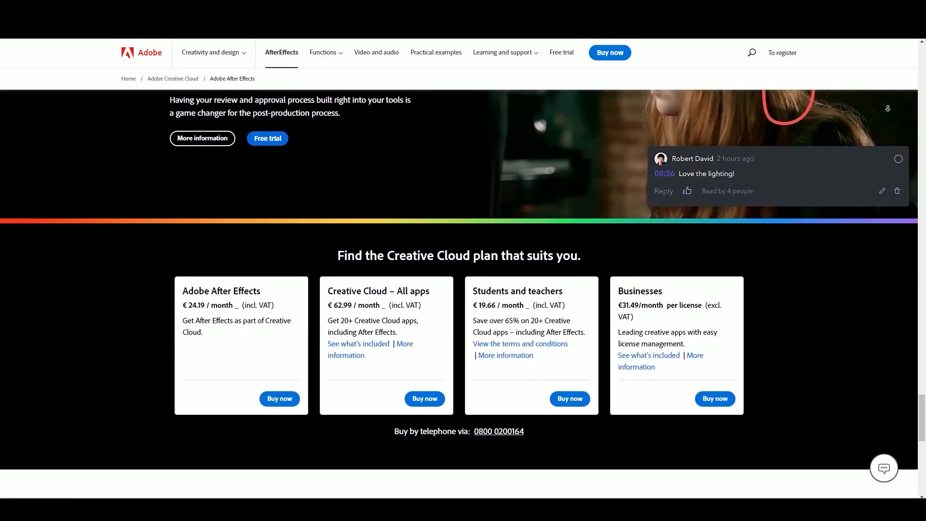